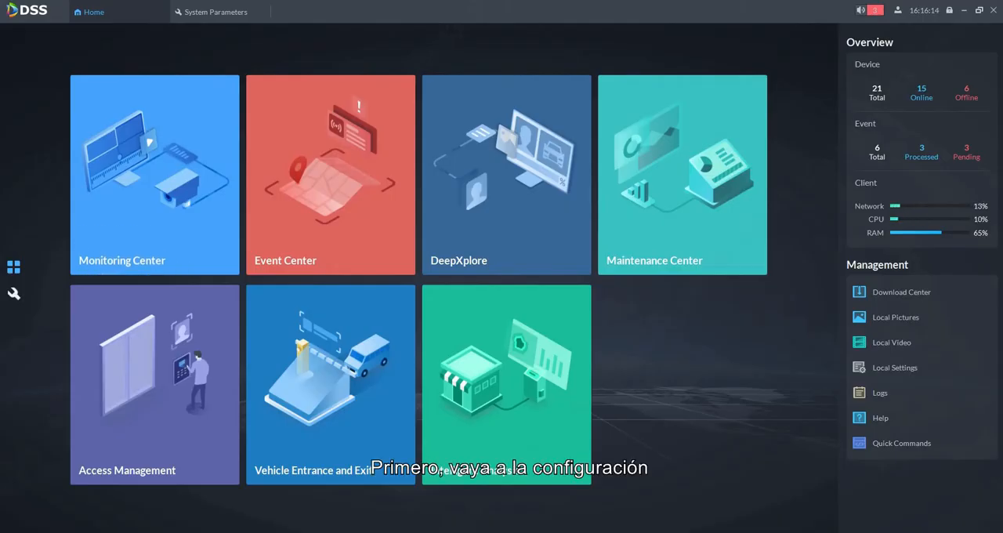
Step: Open System Parameters from the Config area's System Config section
{"action": "left_click", "coordinate": [216, 12]}
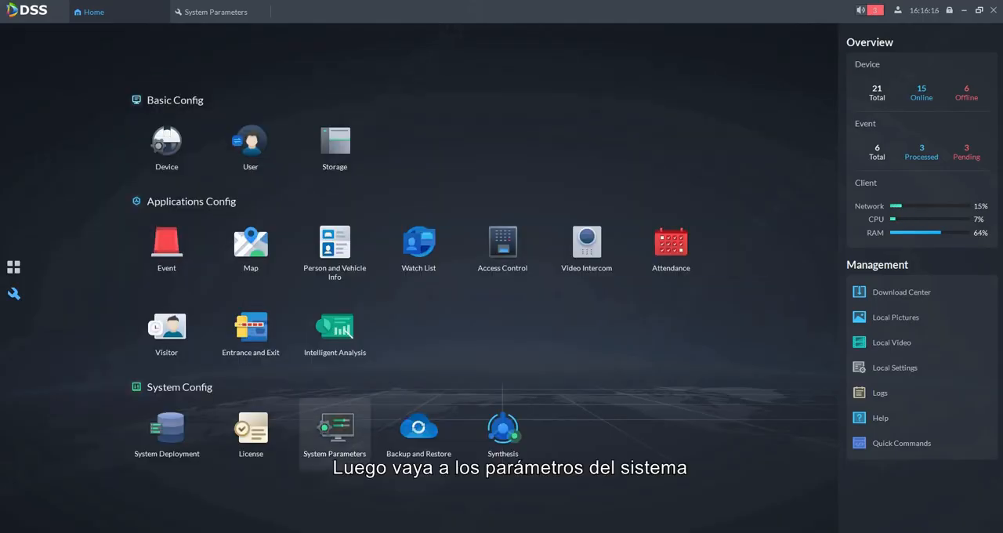
{"action": "left_click", "coordinate": [335, 430]}
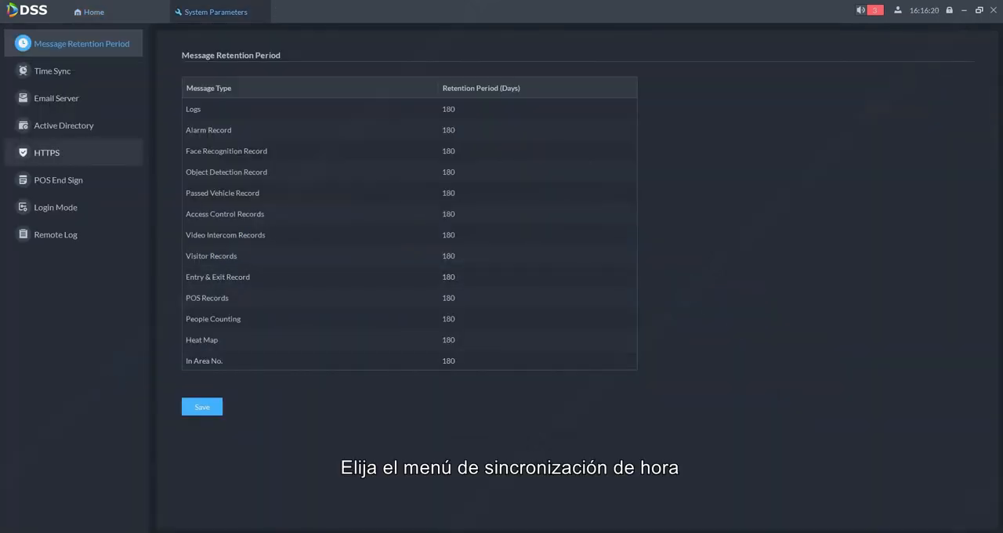
Step: Enable Scheduled Time Sync and change the sync interval from 24 to 12 hours
{"action": "left_click", "coordinate": [52, 70]}
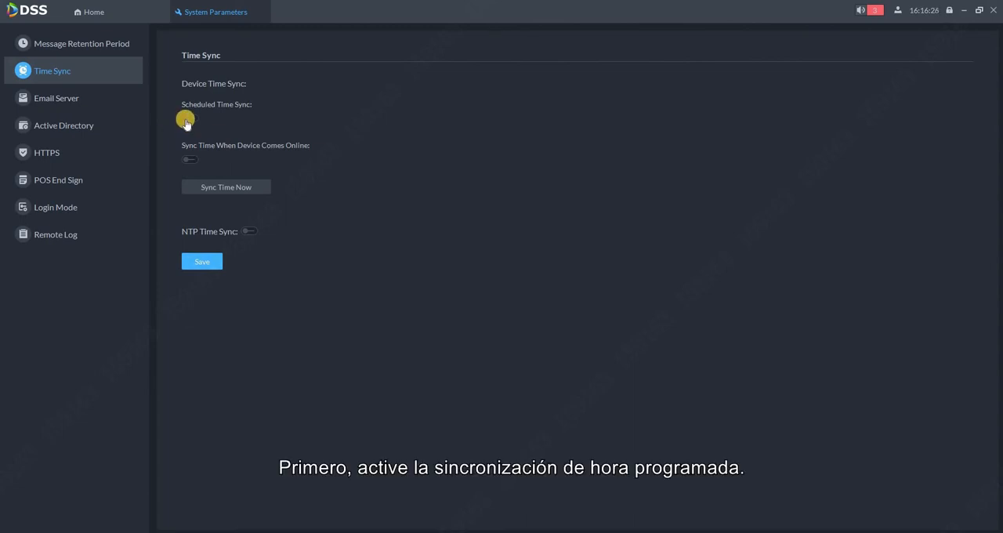
{"action": "left_click", "coordinate": [190, 118]}
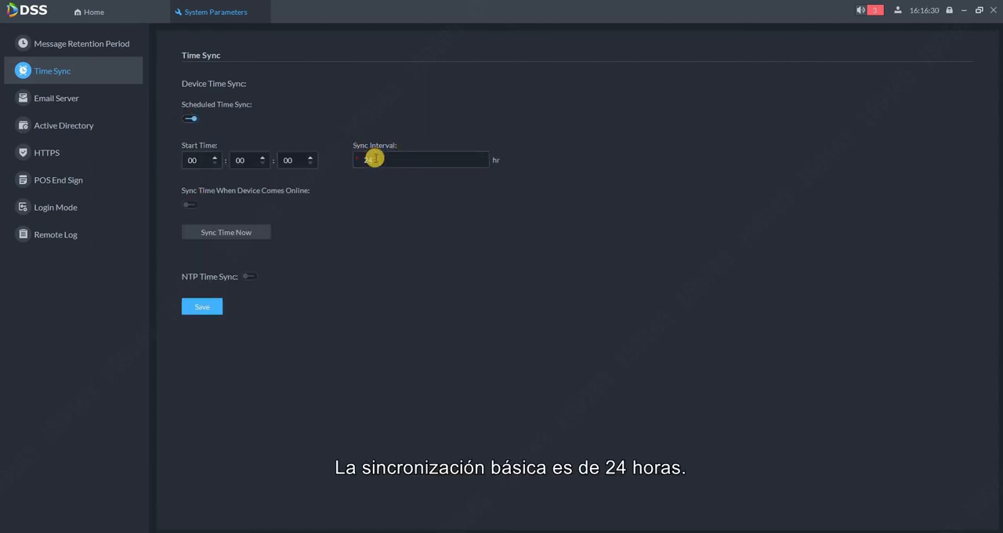
{"action": "left_click", "coordinate": [421, 160]}
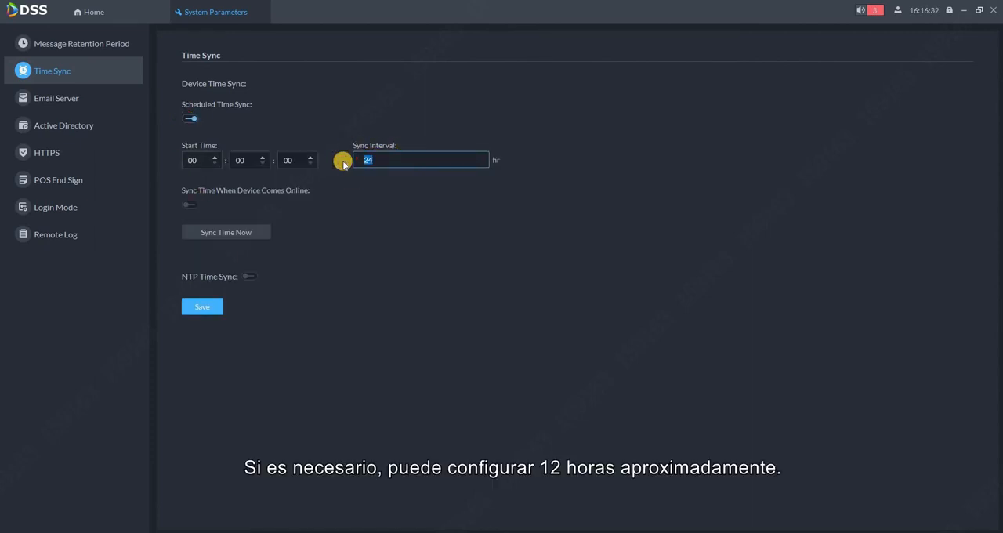
{"action": "type", "text": "12"}
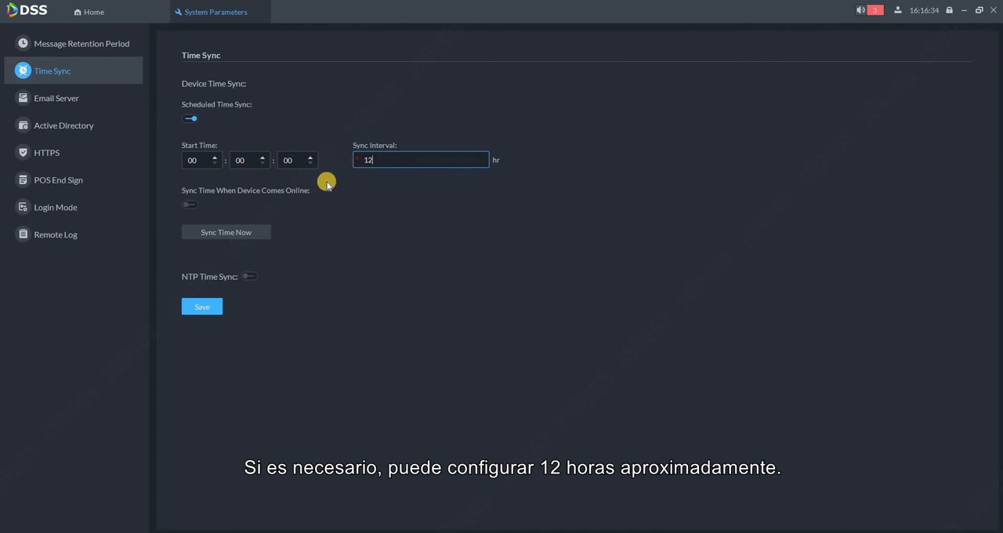
{"action": "mouse_move", "coordinate": [183, 198]}
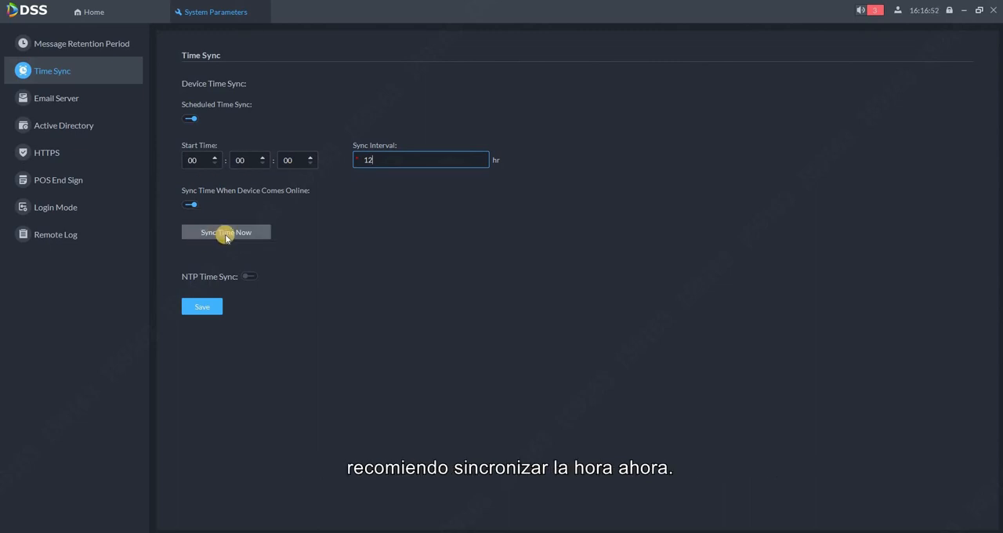
Step: Sync device time immediately with Sync Time Now
{"action": "left_click", "coordinate": [226, 232]}
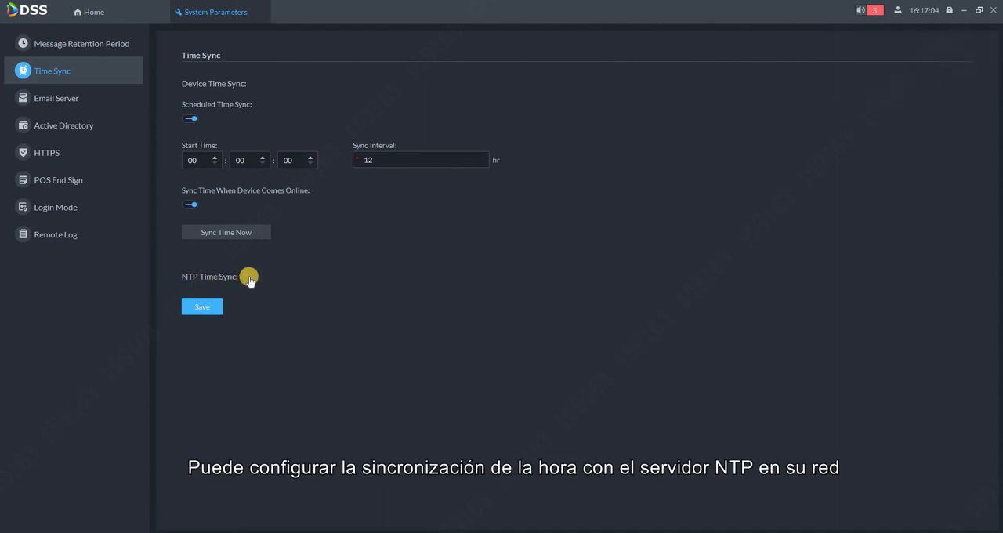
Step: Enable NTP sync with server 2.sk.pool.ntp.org at a 60-minute interval and save
{"action": "left_click", "coordinate": [249, 277]}
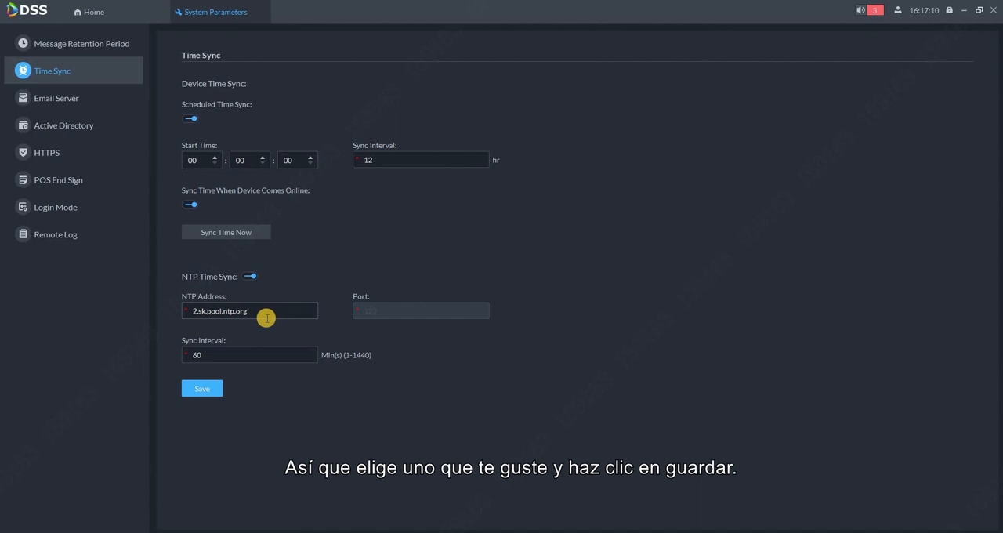
{"action": "left_click", "coordinate": [201, 389]}
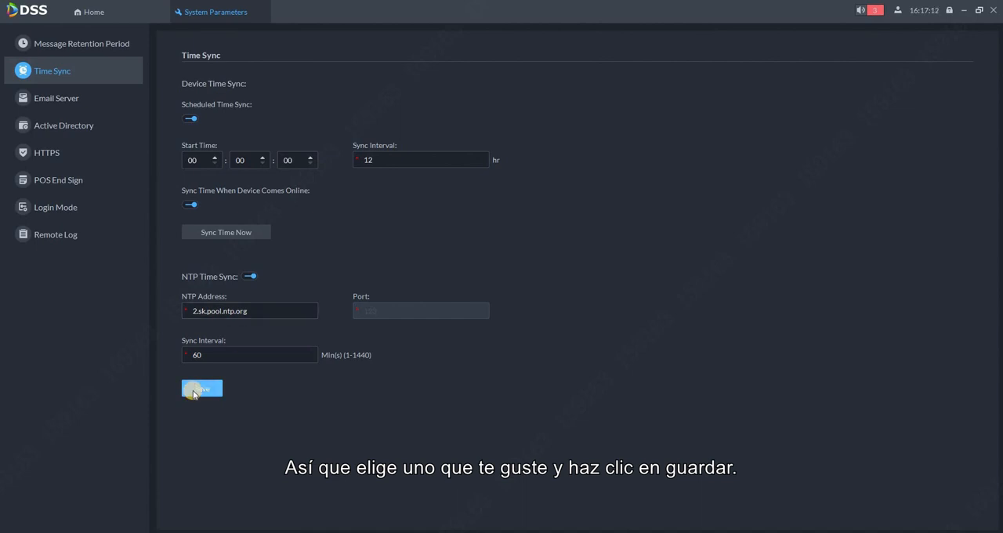
{"action": "left_click", "coordinate": [202, 390]}
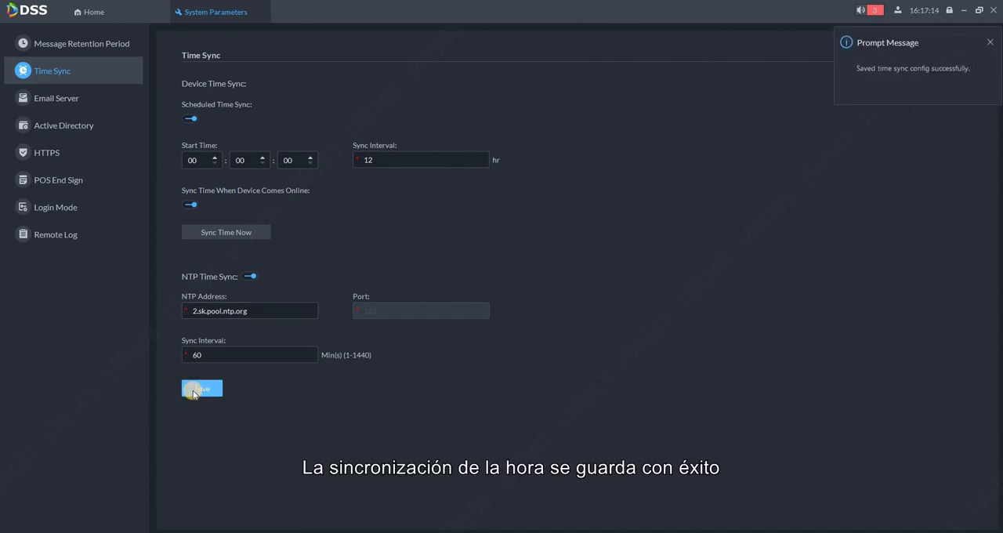